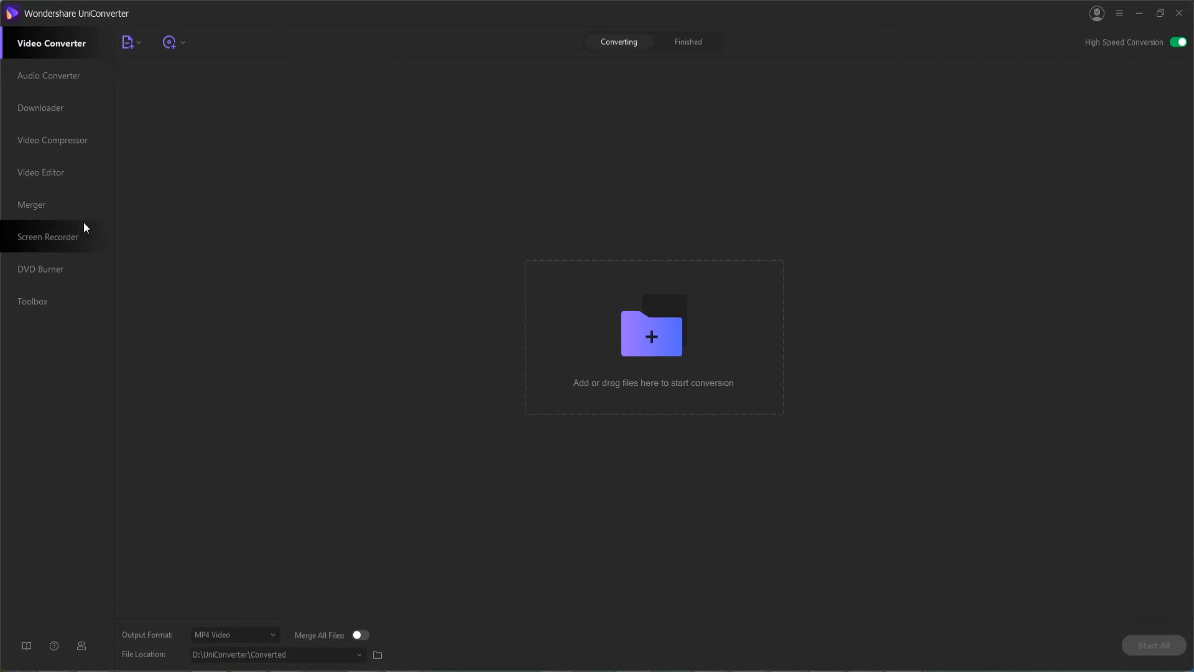
Load an ISO file into DVD Burner, importing All Movies rather than the main movie.
{"action": "left_click", "coordinate": [48, 269]}
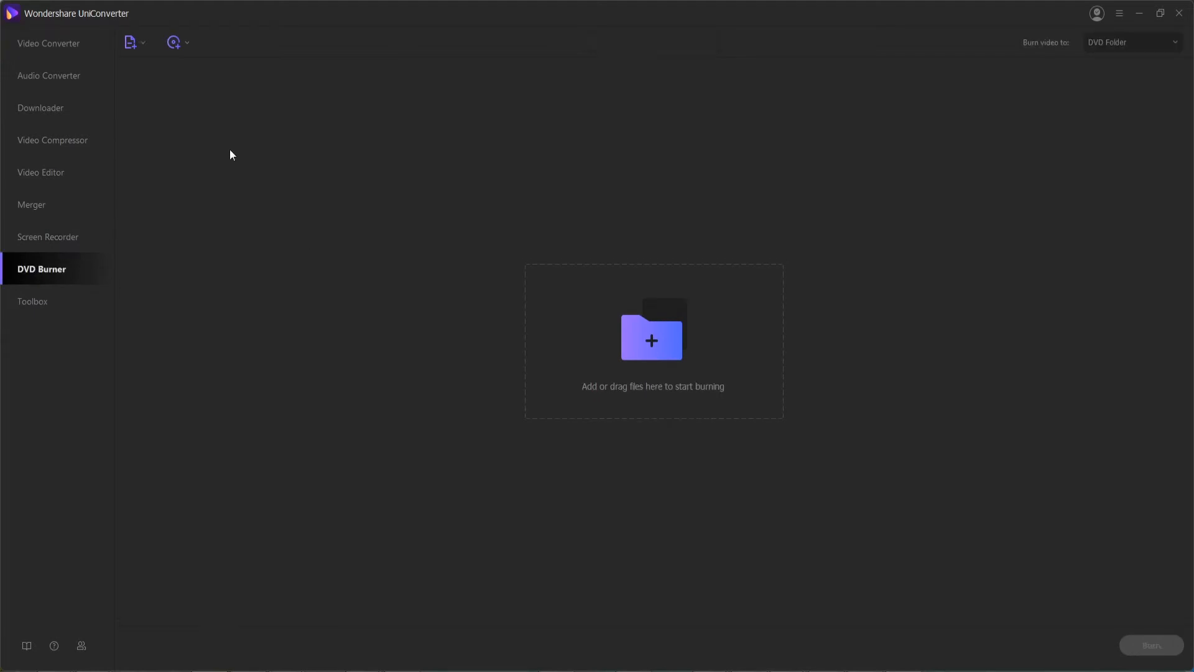
{"action": "left_click", "coordinate": [179, 42]}
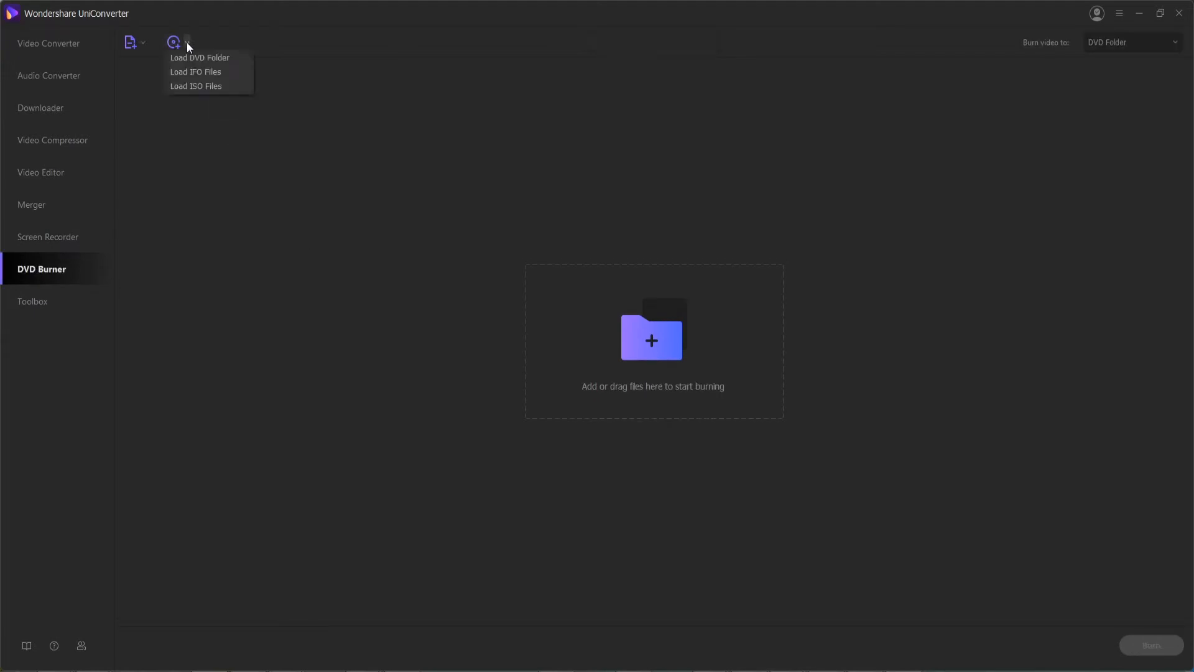
{"action": "mouse_move", "coordinate": [202, 86]}
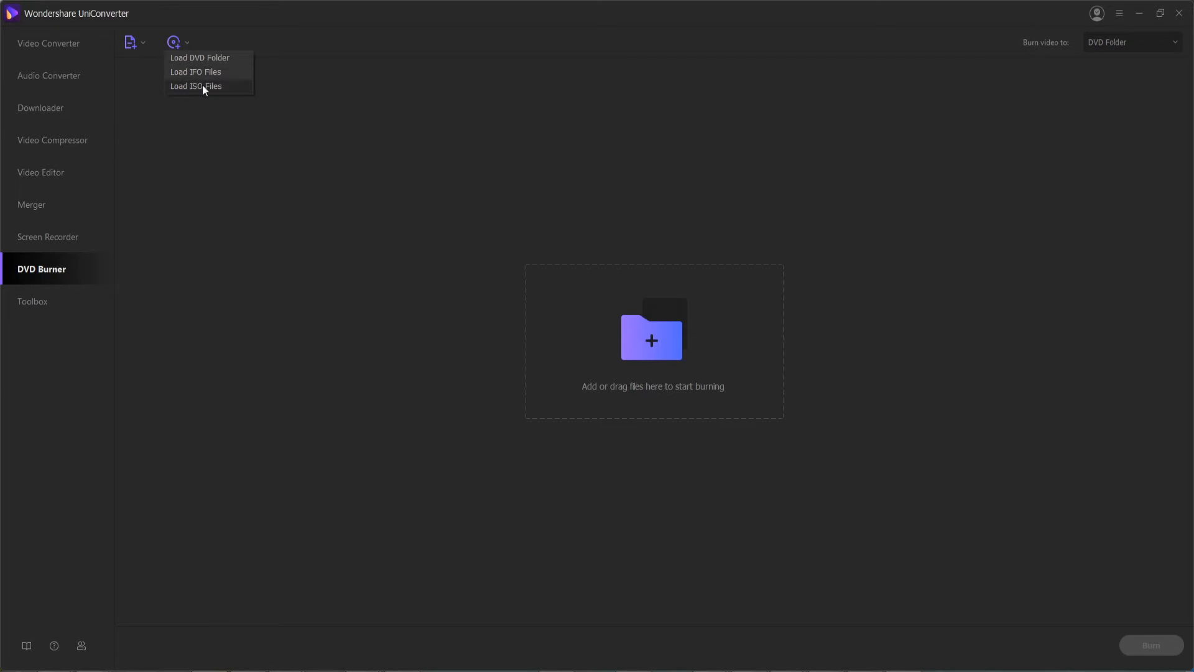
{"action": "left_click", "coordinate": [196, 86]}
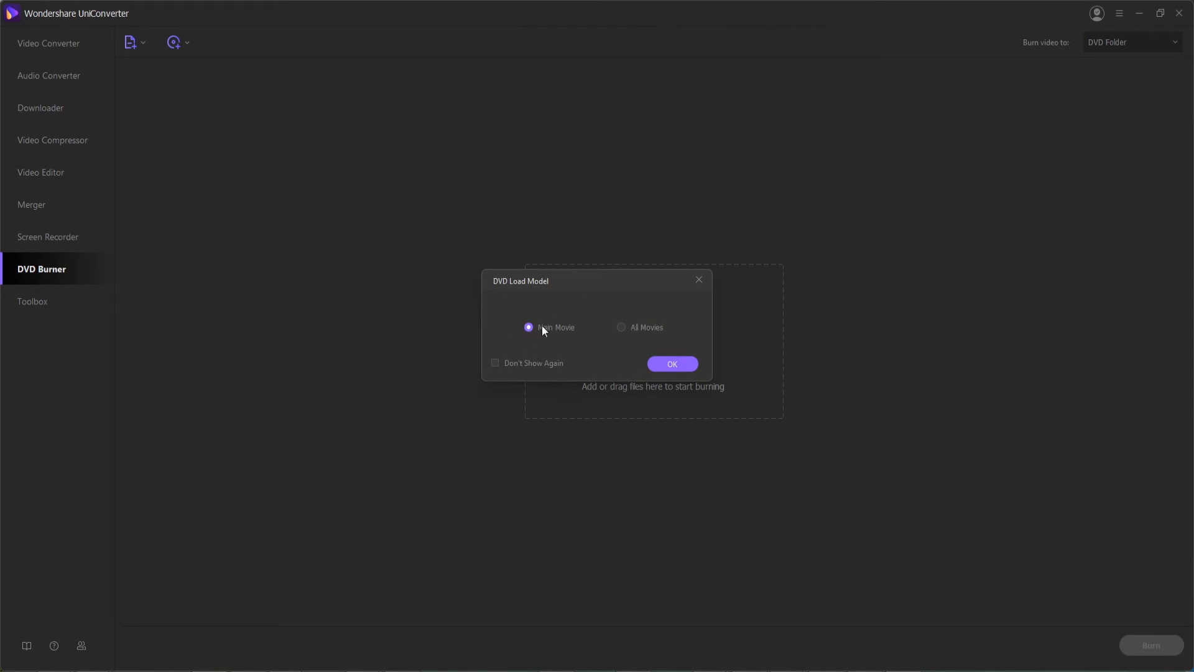
{"action": "left_click", "coordinate": [621, 327]}
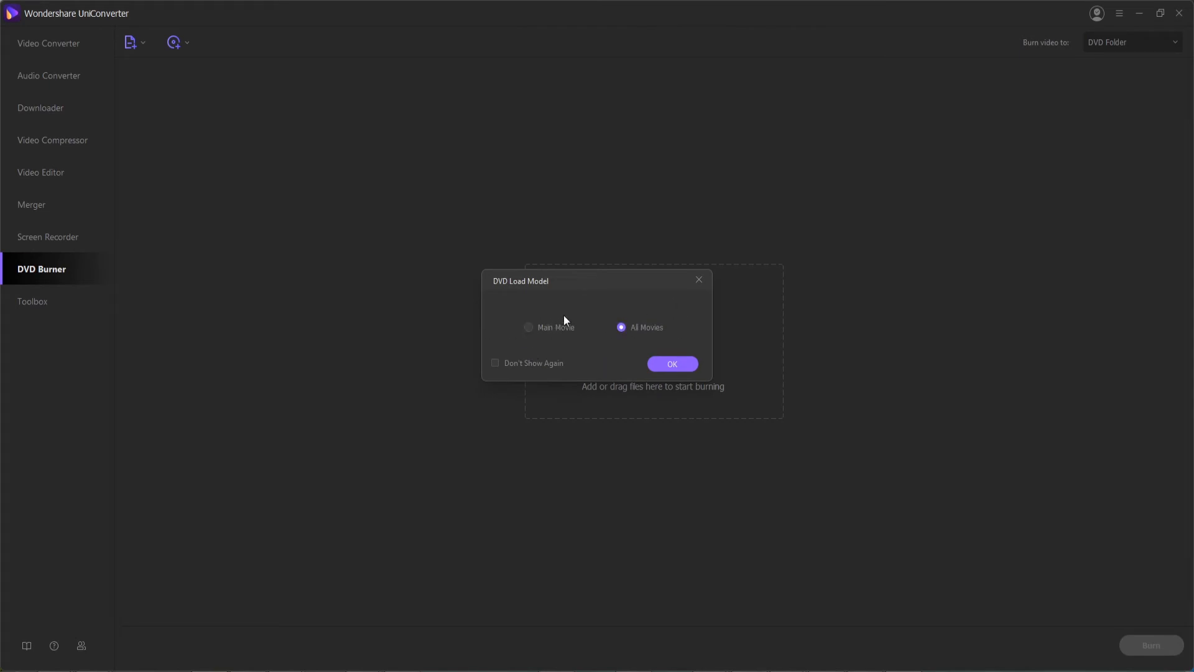
{"action": "left_click", "coordinate": [671, 364]}
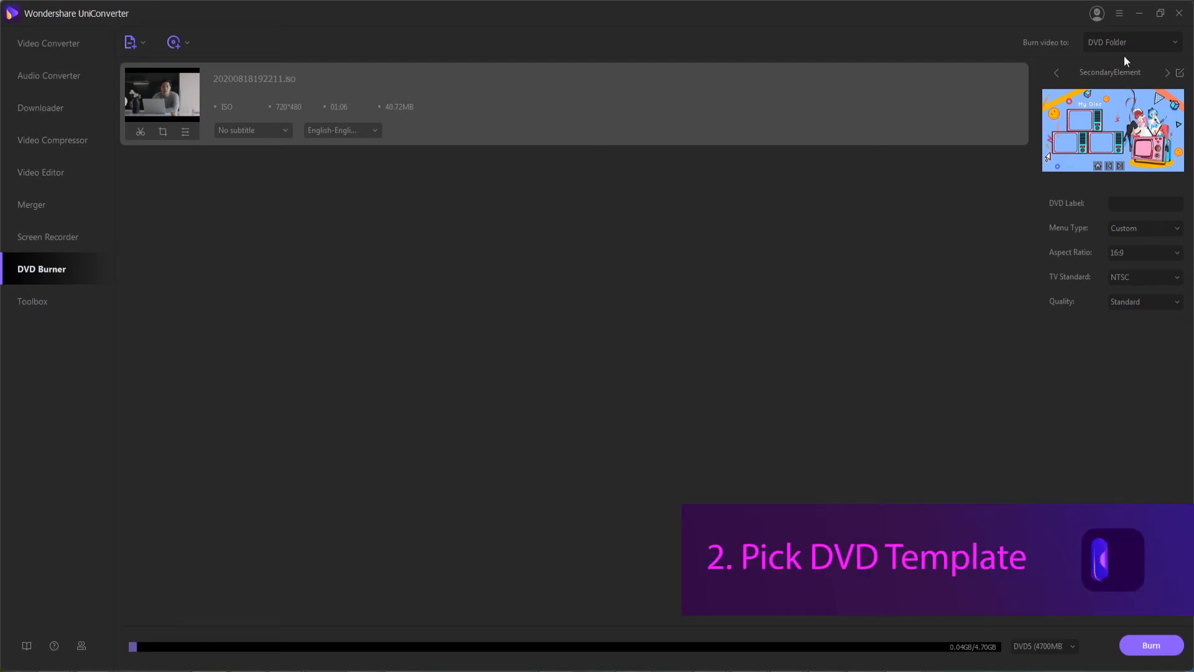
Preview templates with the arrows, then choose Universe from the DVD Template gallery.
{"action": "left_click", "coordinate": [1056, 72]}
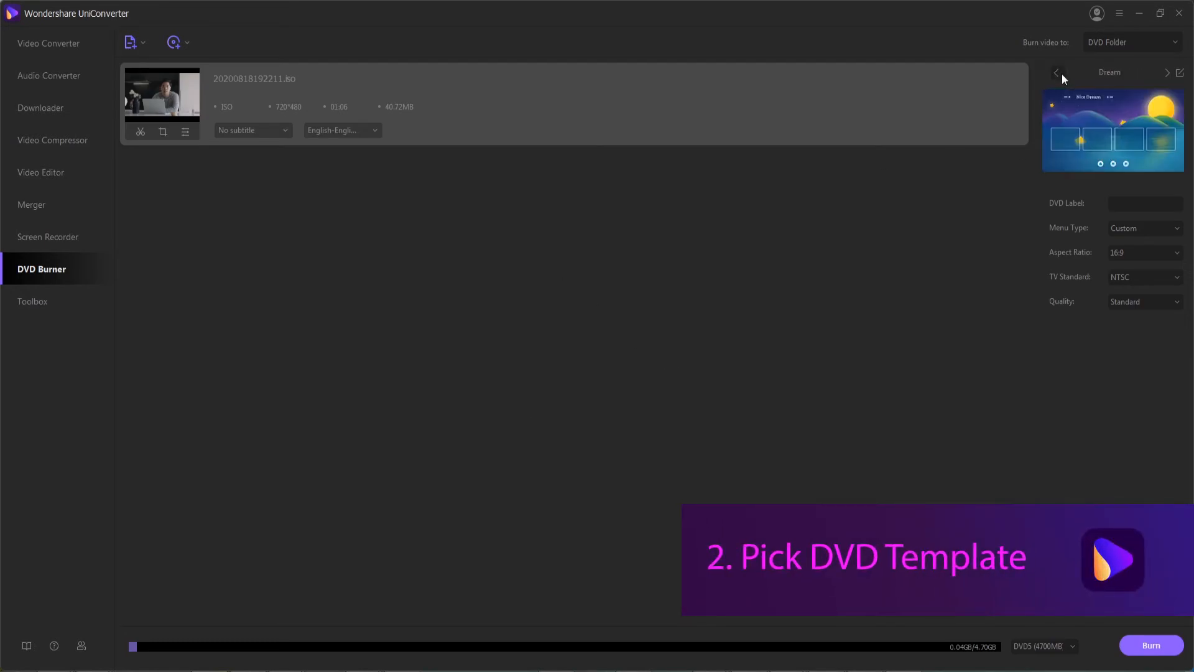
{"action": "left_click", "coordinate": [1166, 72]}
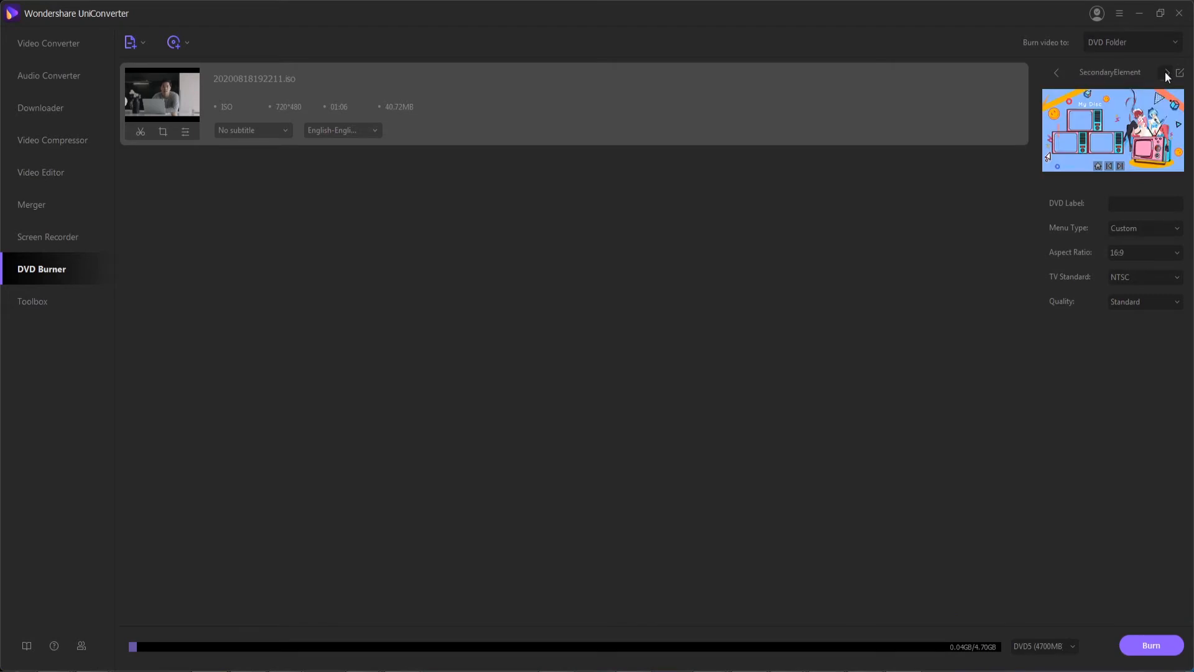
{"action": "left_click", "coordinate": [1178, 72]}
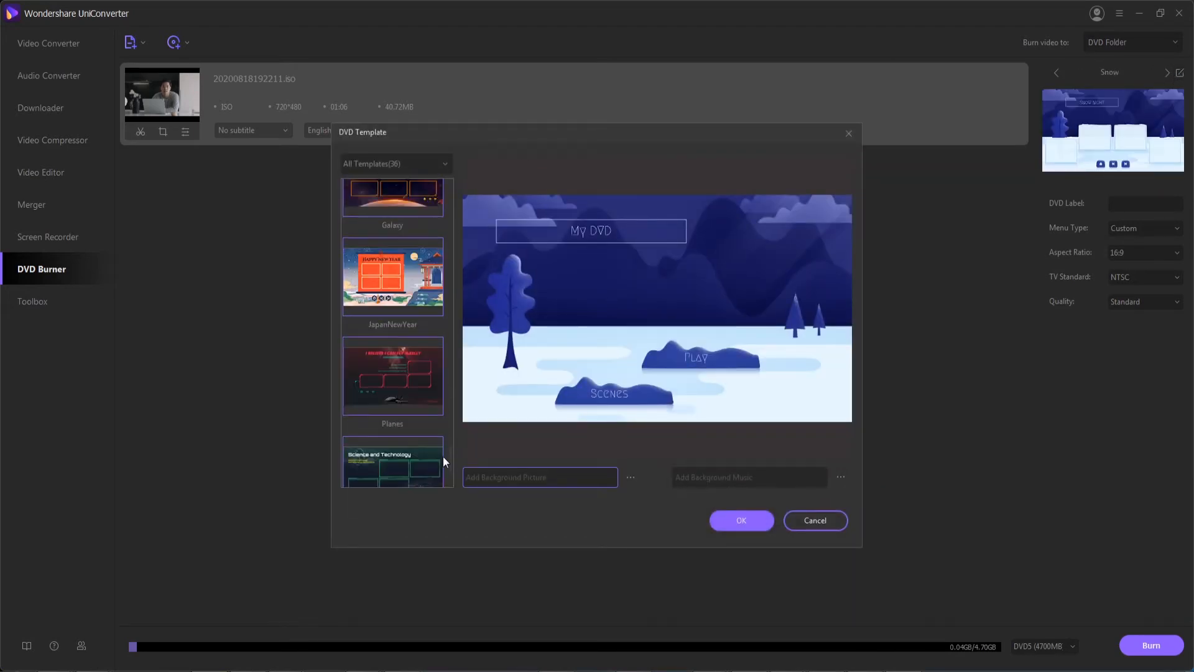
{"action": "left_click", "coordinate": [393, 433]}
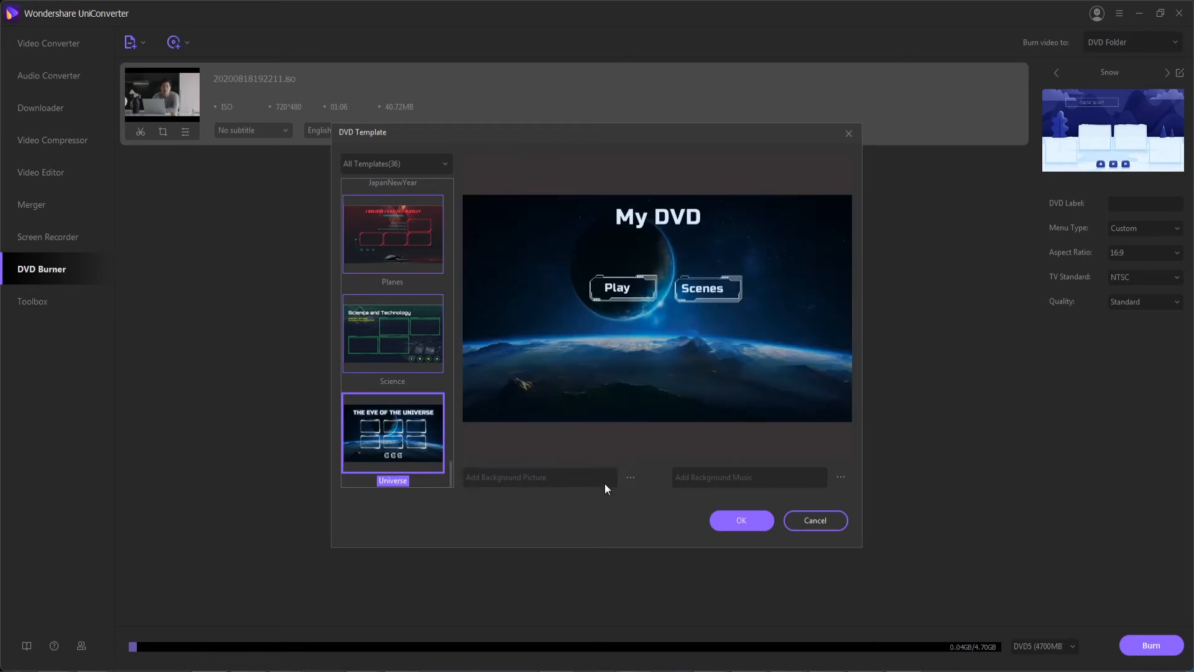
{"action": "mouse_move", "coordinate": [700, 467]}
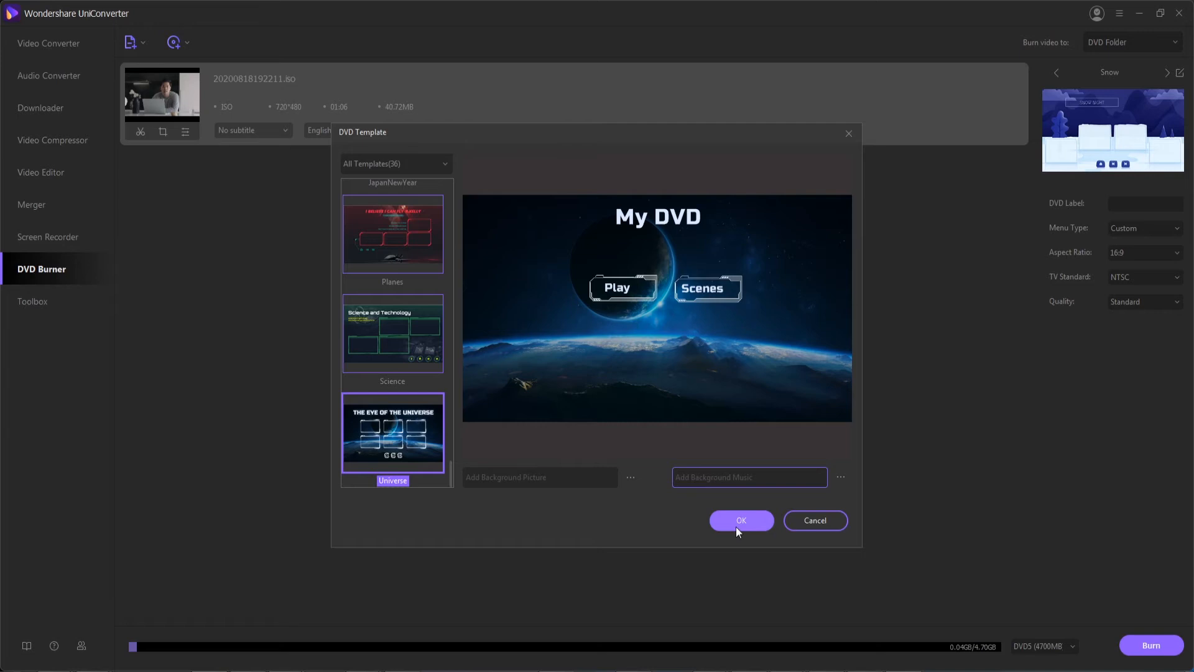
{"action": "left_click", "coordinate": [740, 520]}
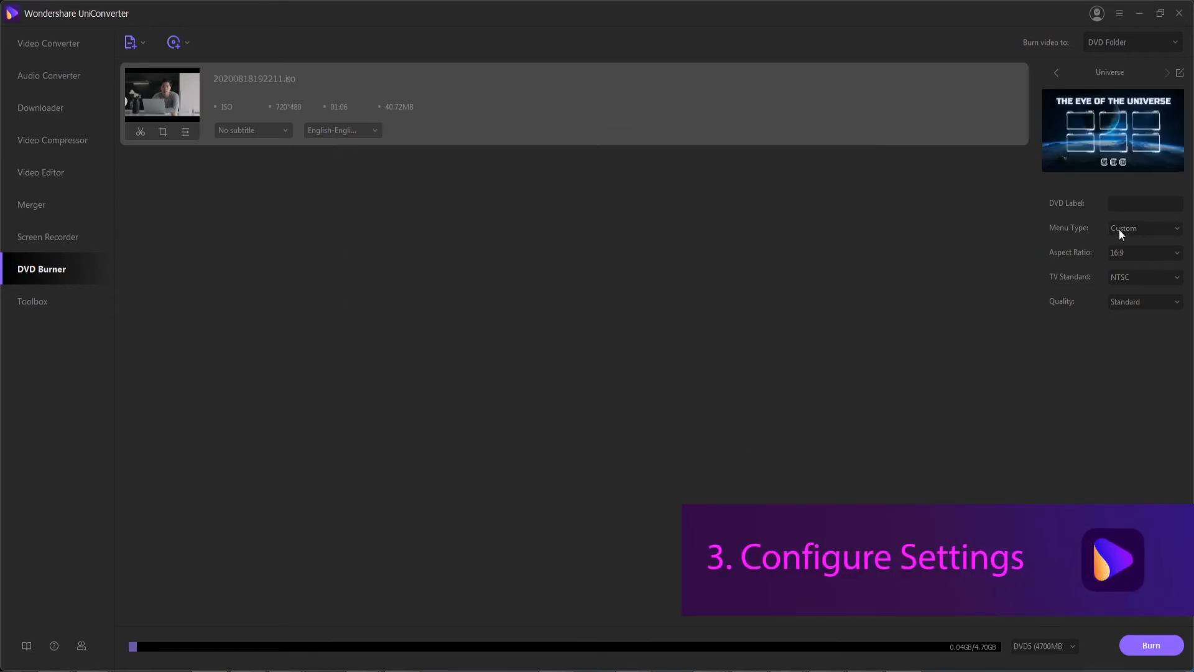
Keep Custom menu, 16:9 aspect and NTSC, and change quality to High Quality.
{"action": "left_click", "coordinate": [1142, 228]}
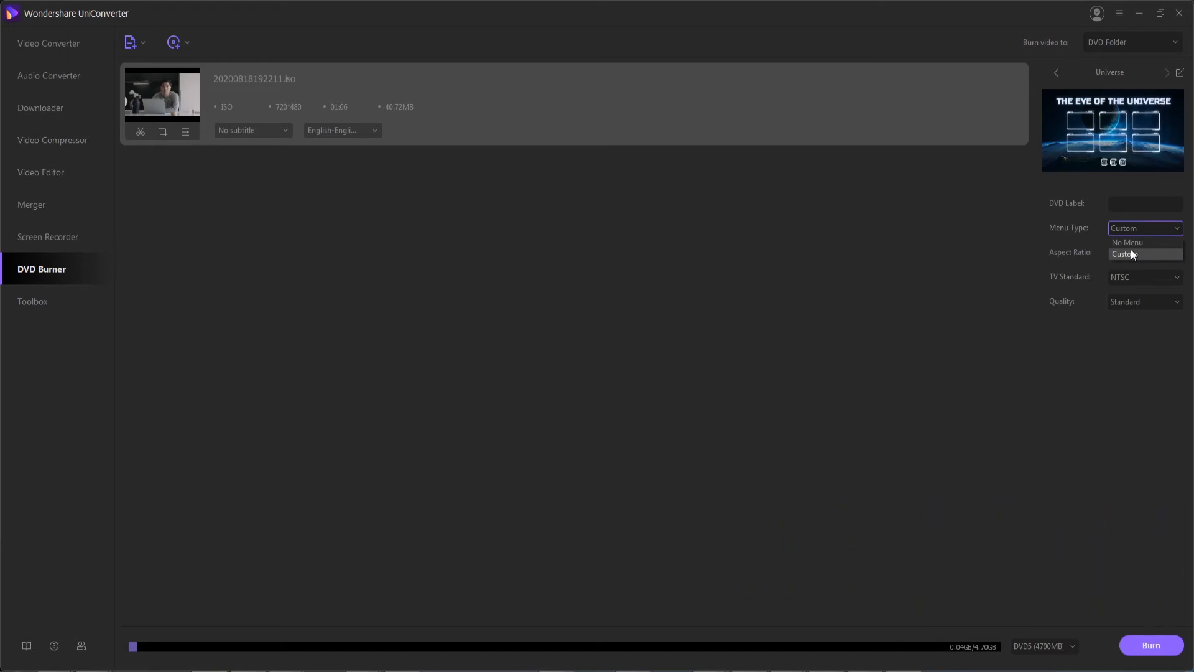
{"action": "left_click", "coordinate": [1144, 252]}
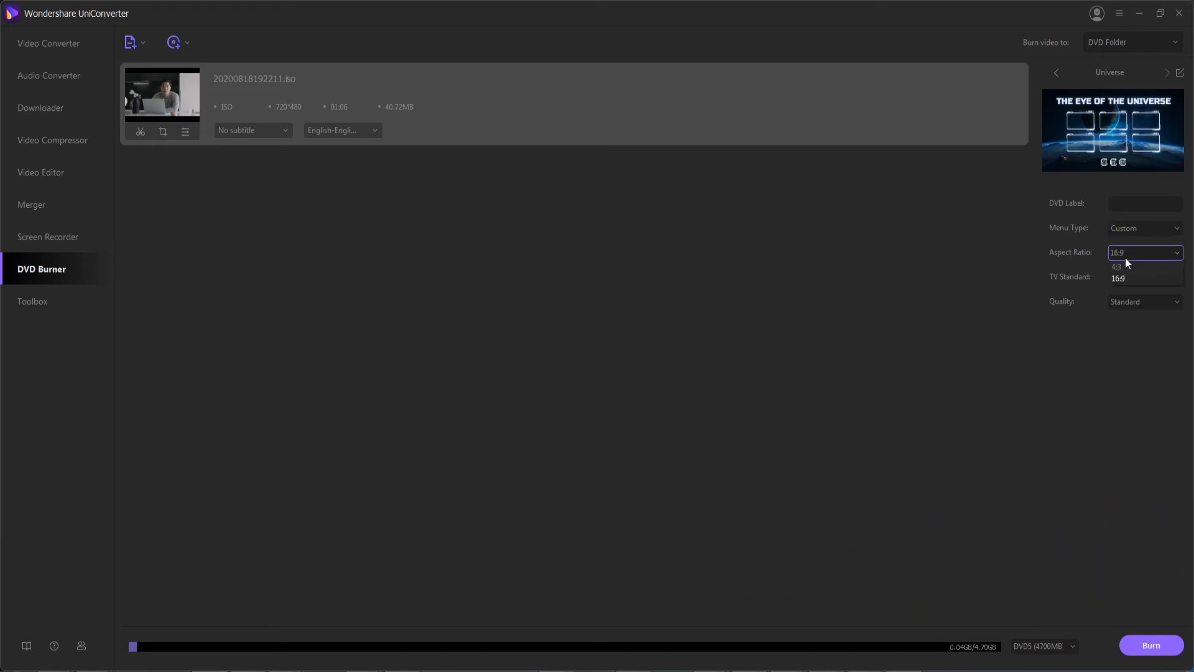
{"action": "mouse_move", "coordinate": [1118, 267]}
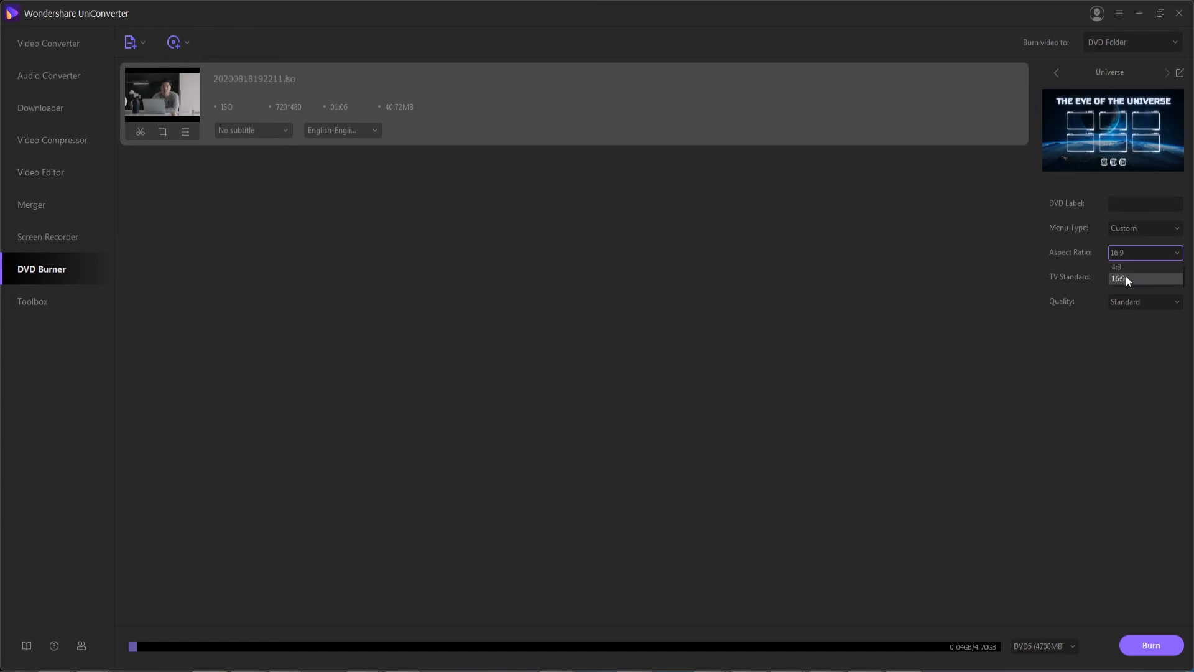
{"action": "left_click", "coordinate": [1144, 276]}
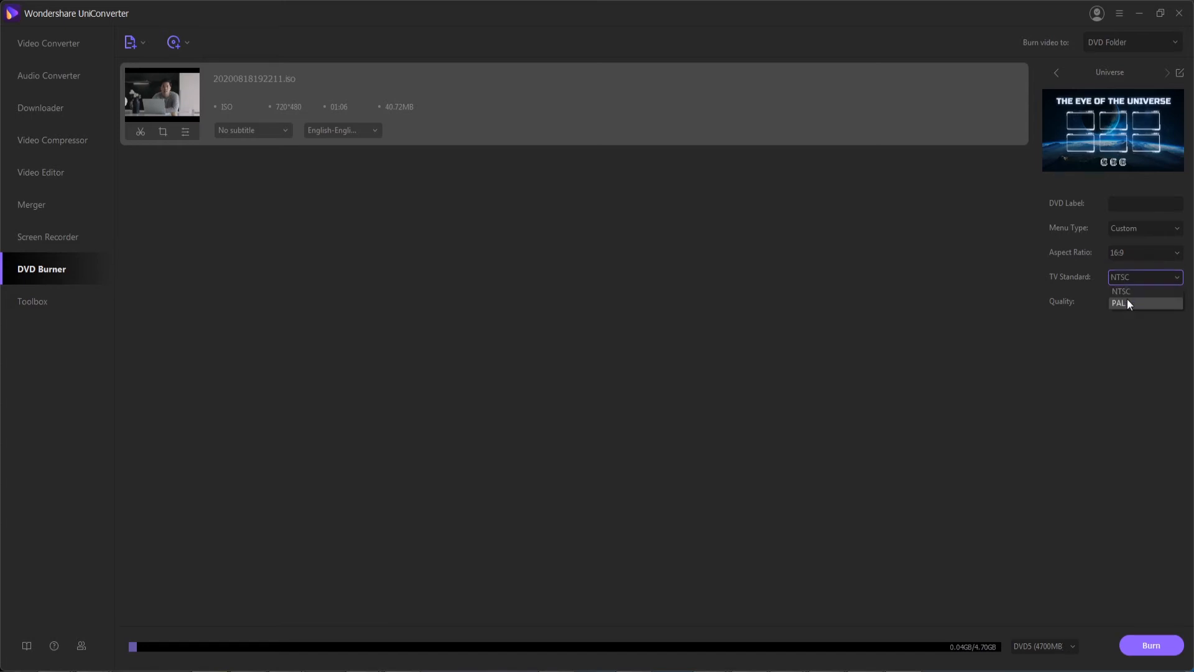
{"action": "mouse_move", "coordinate": [1135, 291]}
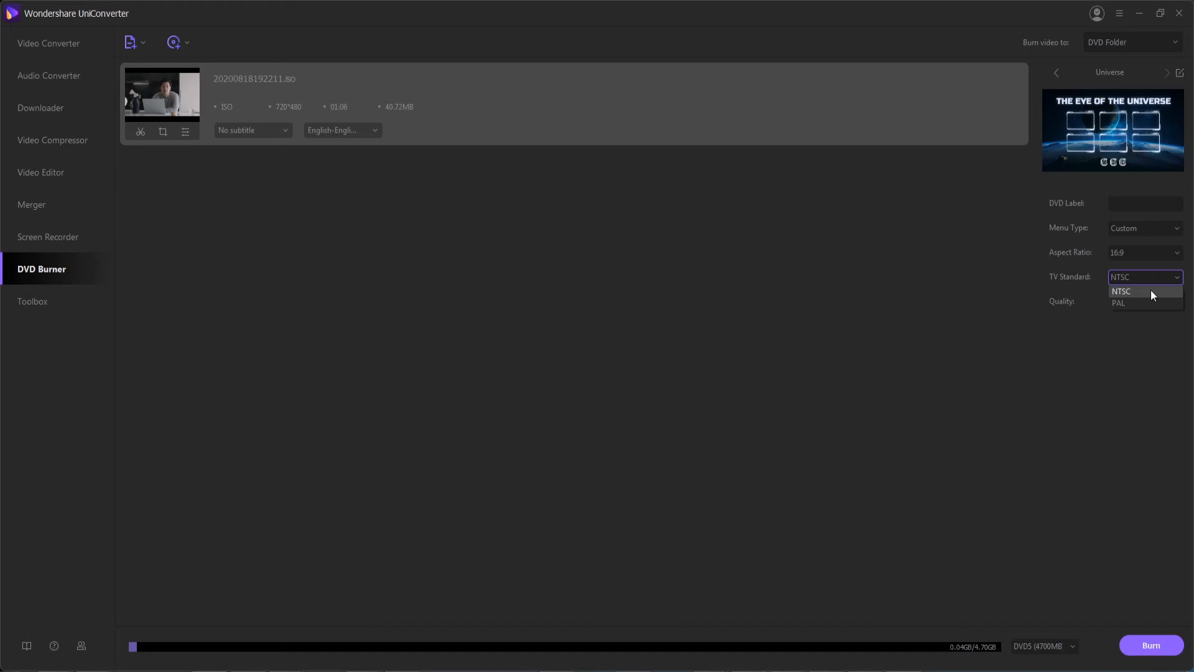
{"action": "left_click", "coordinate": [1143, 301]}
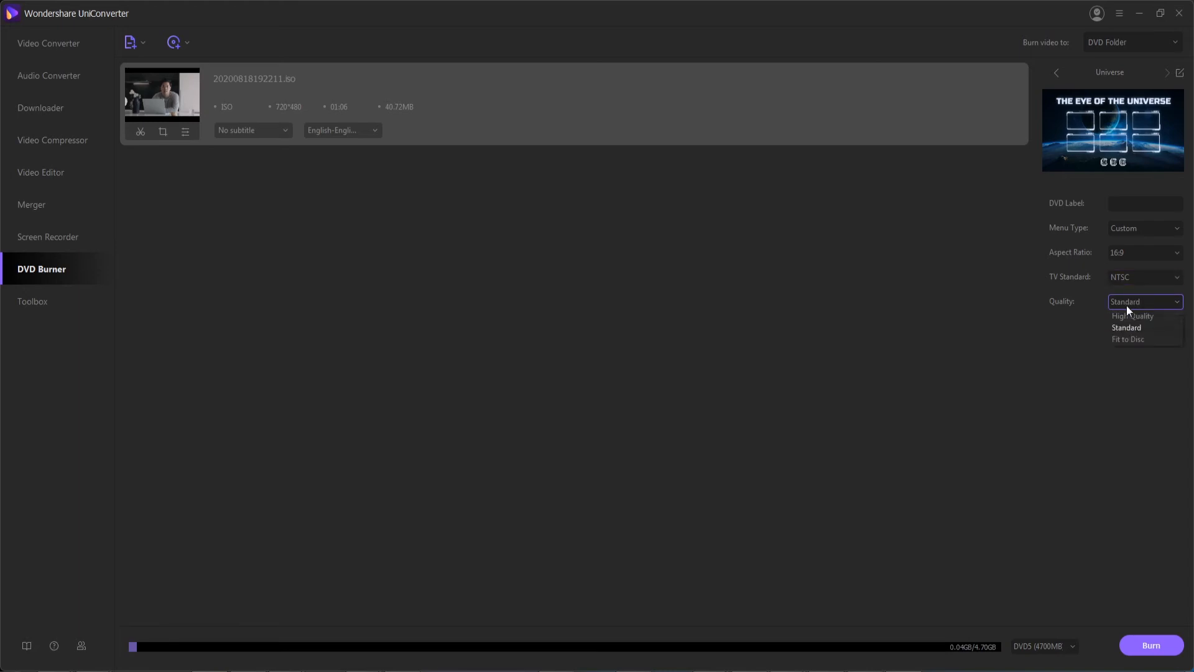
{"action": "left_click", "coordinate": [1128, 339]}
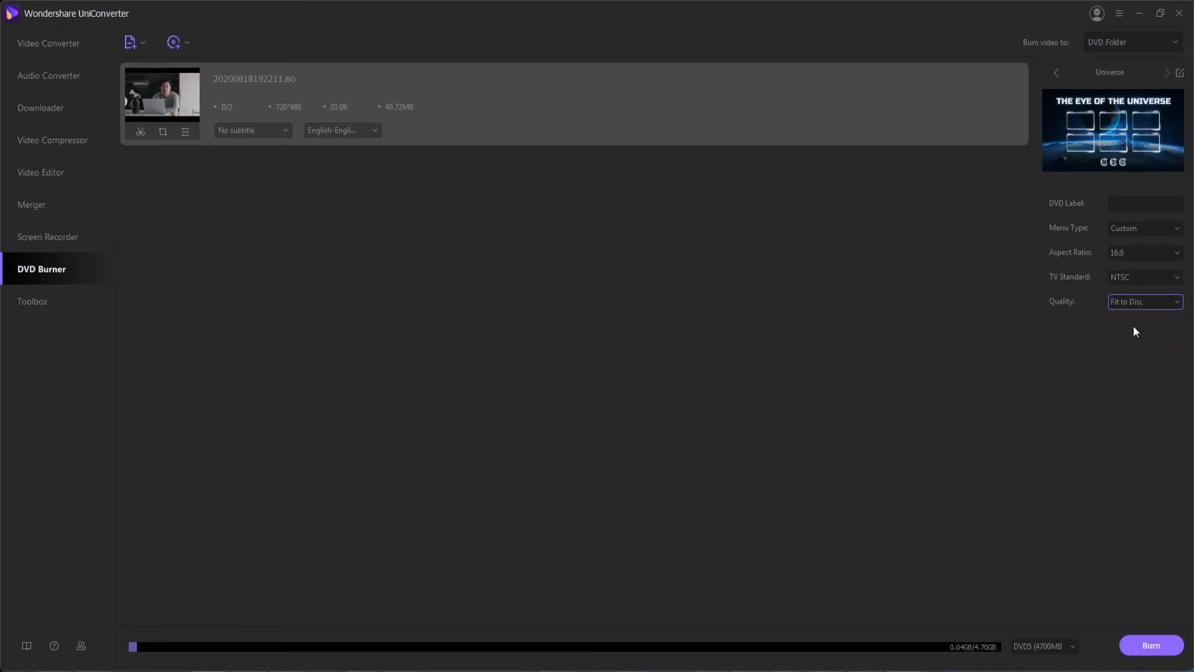
{"action": "left_click", "coordinate": [1143, 302]}
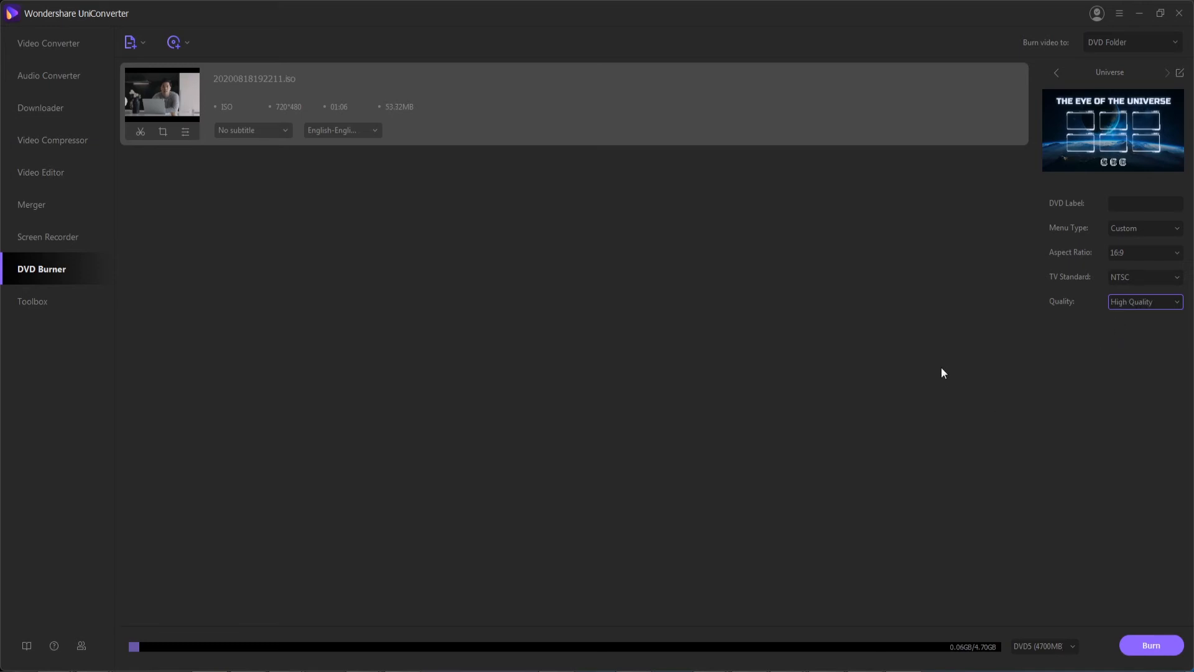
{"action": "mouse_move", "coordinate": [956, 375]}
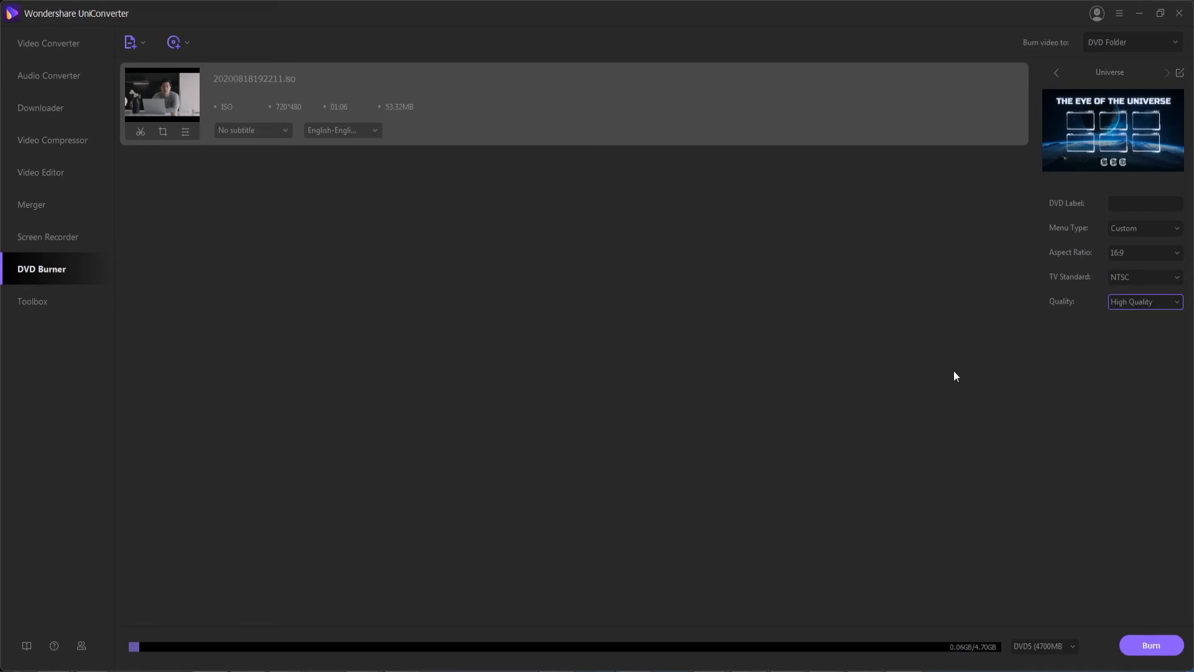
{"action": "left_click", "coordinate": [1042, 646]}
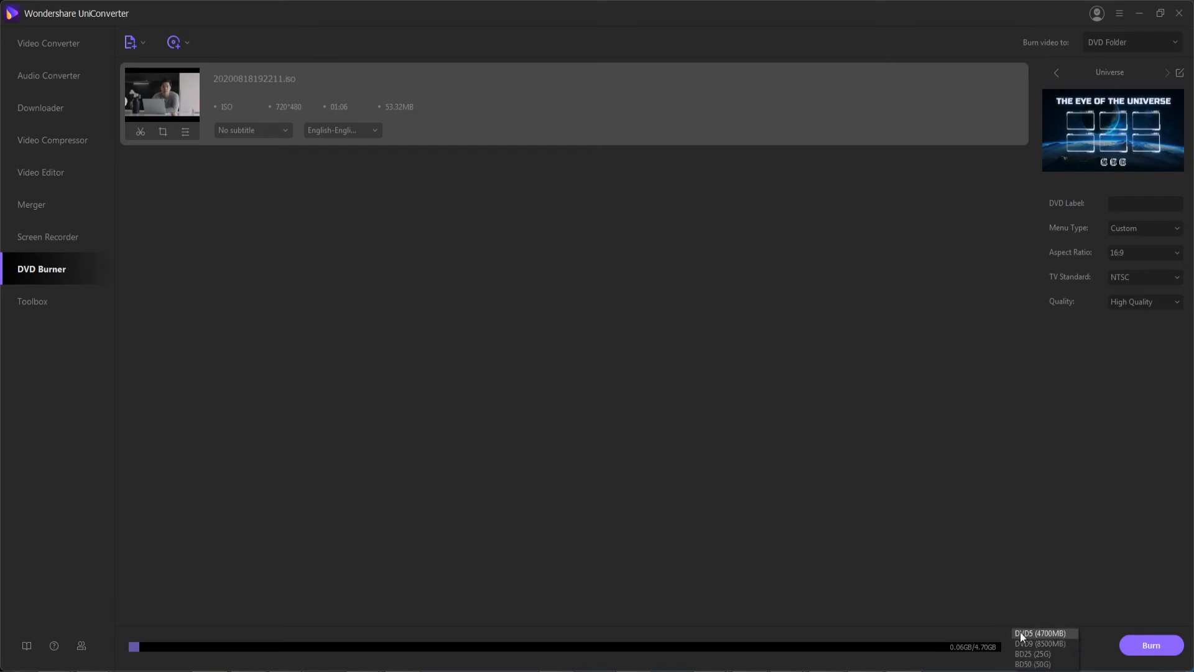
{"action": "mouse_move", "coordinate": [1040, 643]}
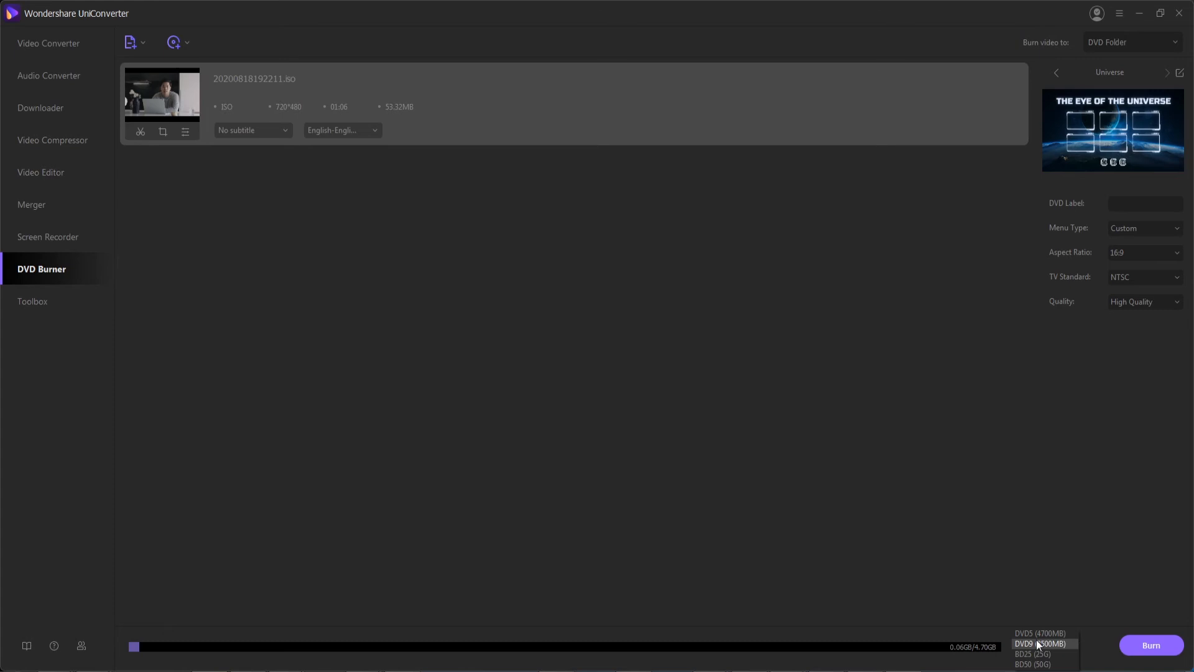
{"action": "mouse_move", "coordinate": [1032, 654]}
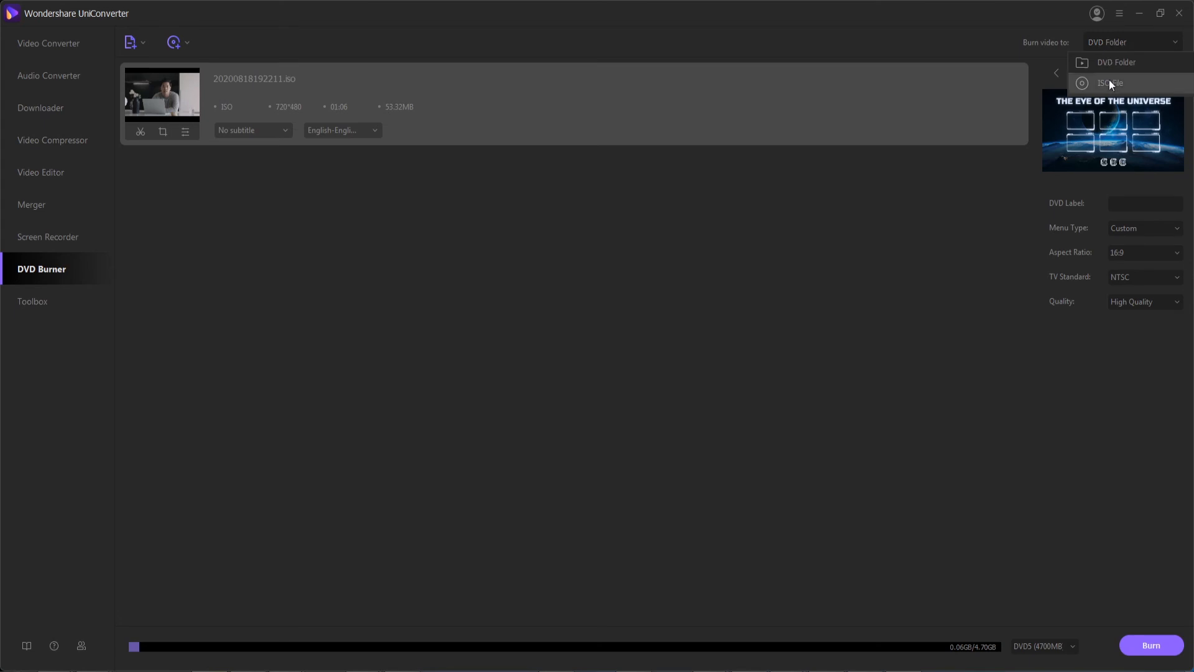
{"action": "mouse_move", "coordinate": [1139, 70]}
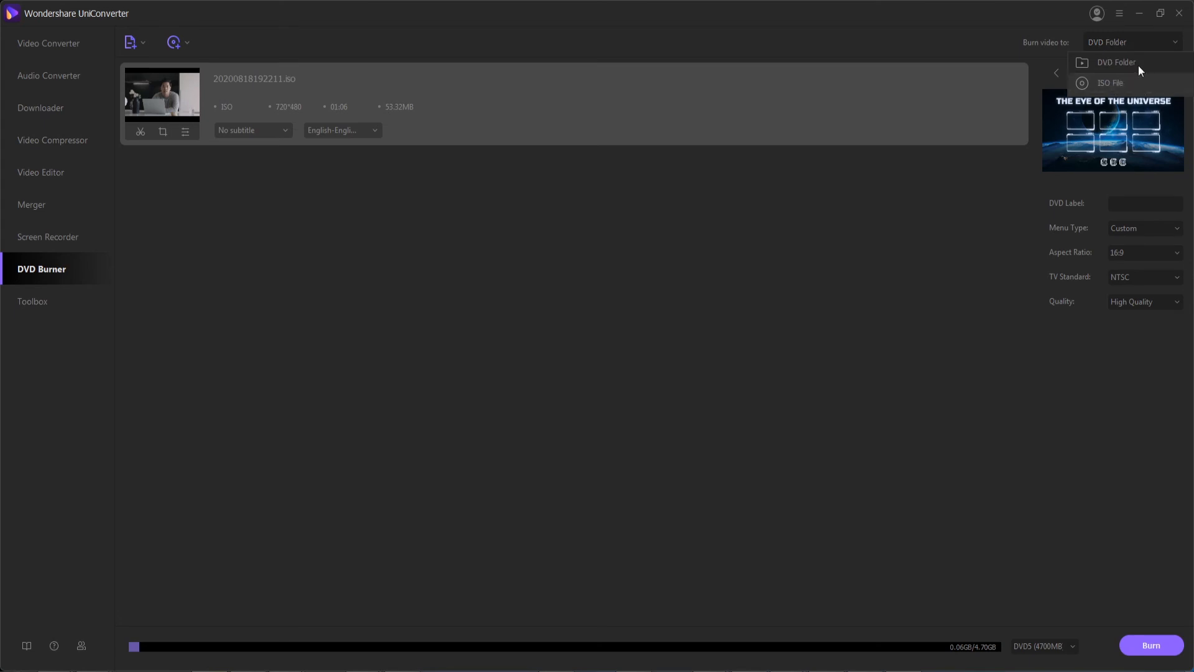
{"action": "mouse_move", "coordinate": [1109, 72]}
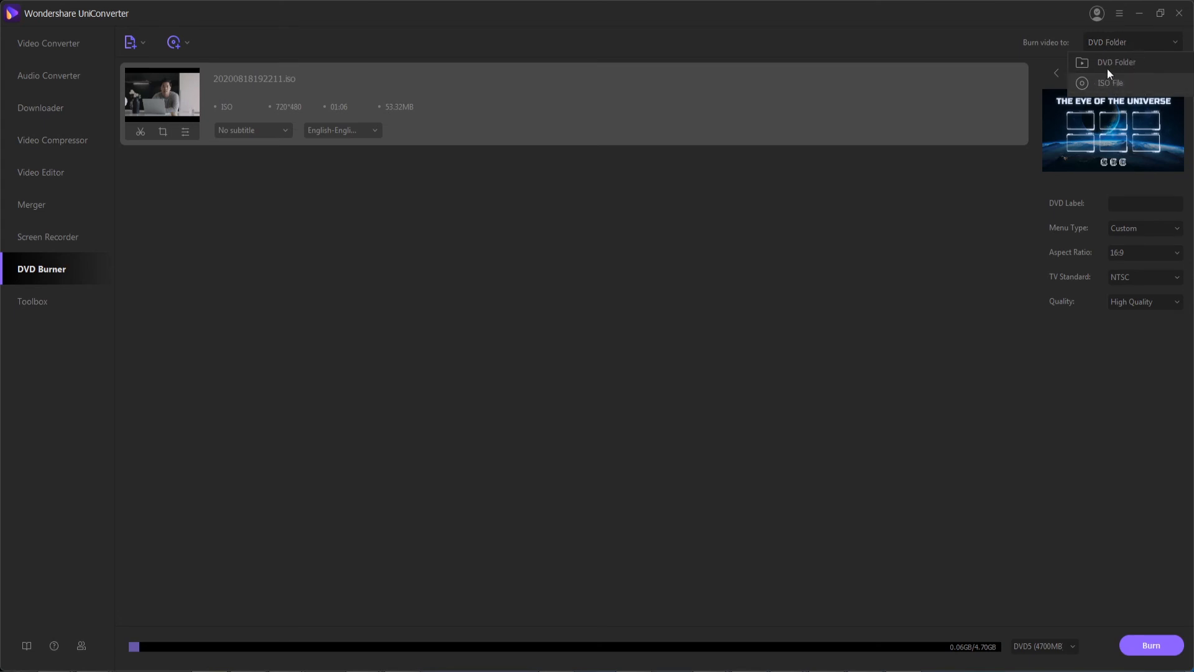
{"action": "mouse_move", "coordinate": [1121, 56]}
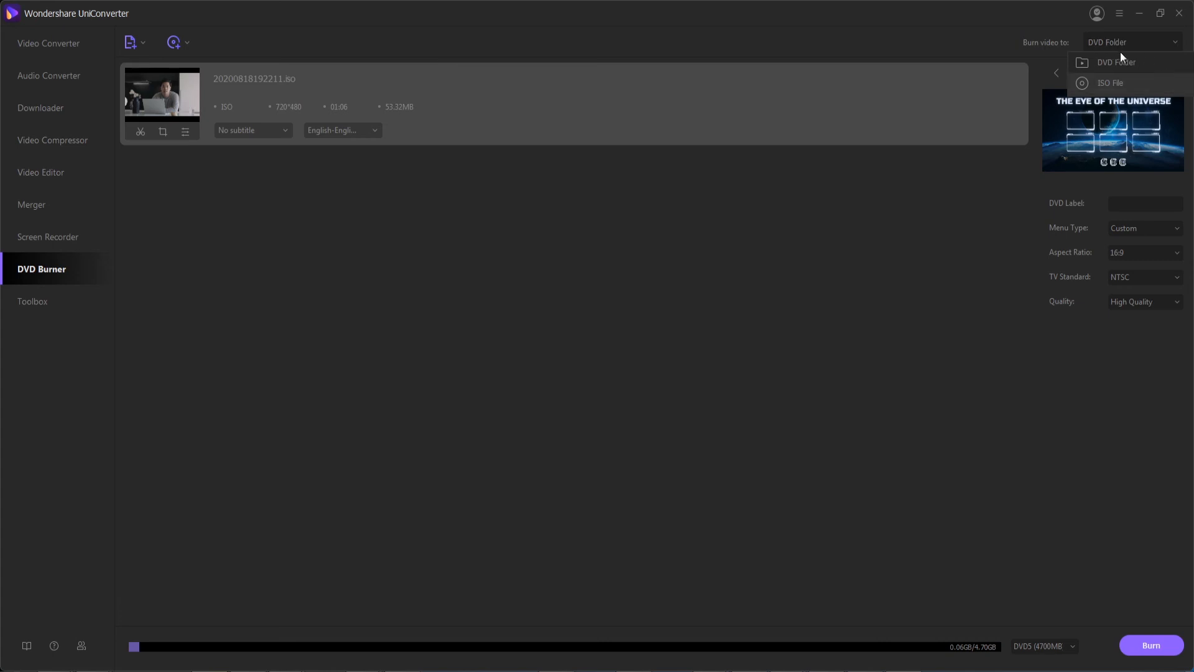
{"action": "mouse_move", "coordinate": [1110, 83]}
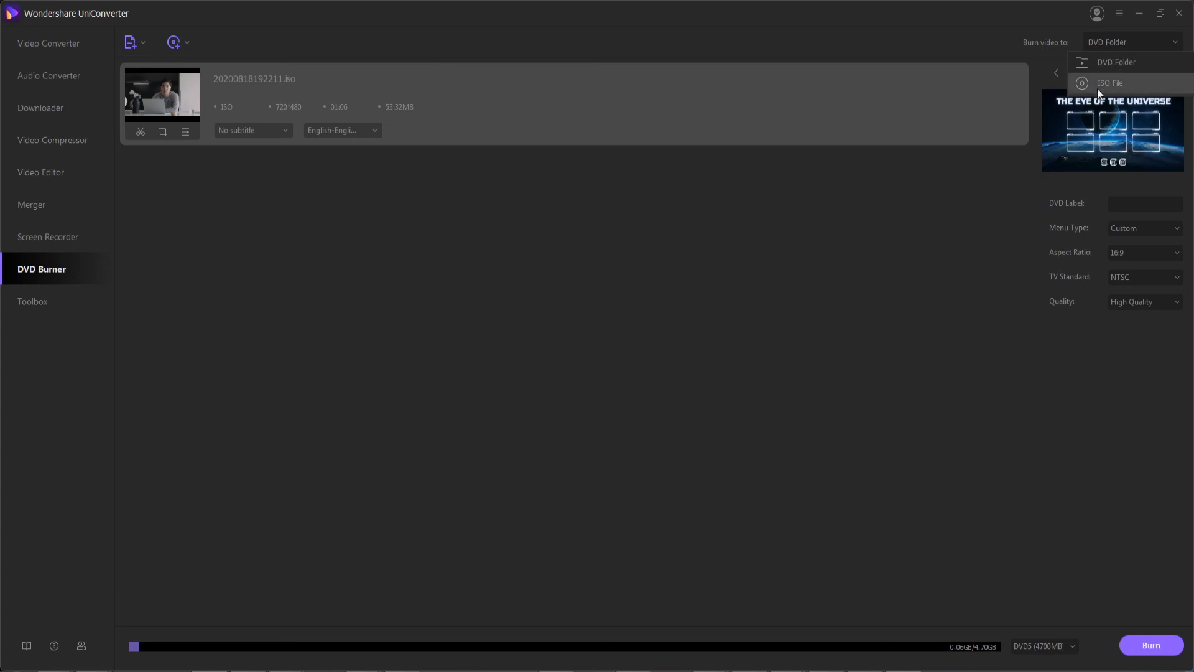
{"action": "mouse_move", "coordinate": [1115, 62]}
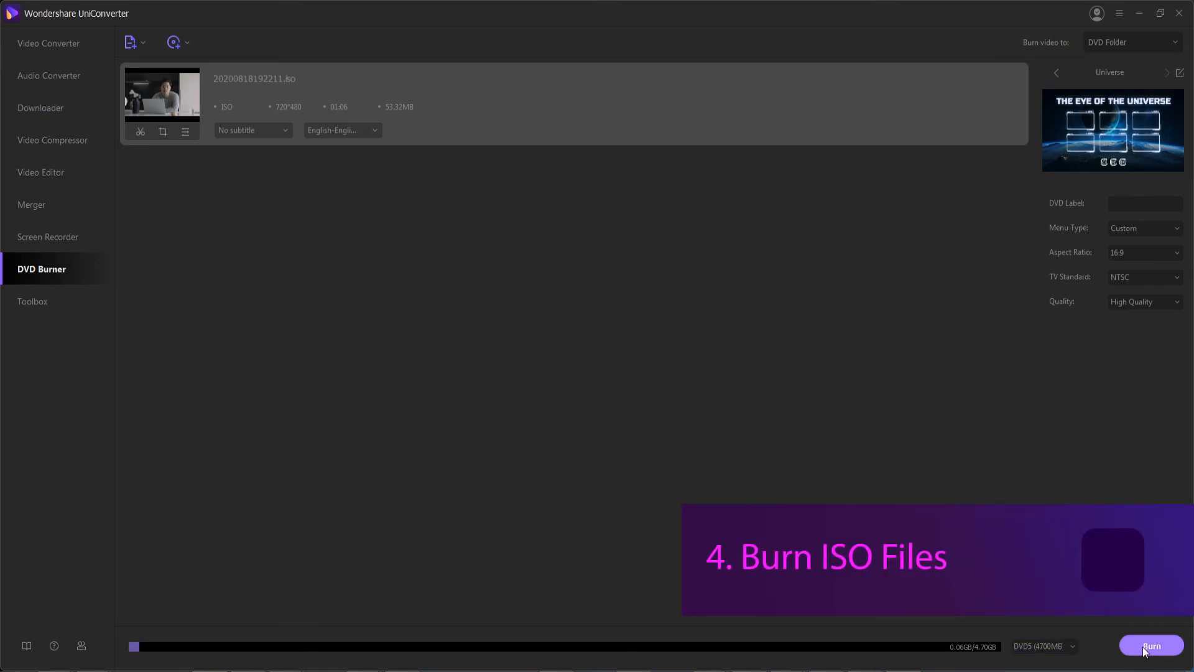
Burn the project to a DVD folder and dismiss the 'Create DVD folder completed' notice.
{"action": "left_click", "coordinate": [1151, 645]}
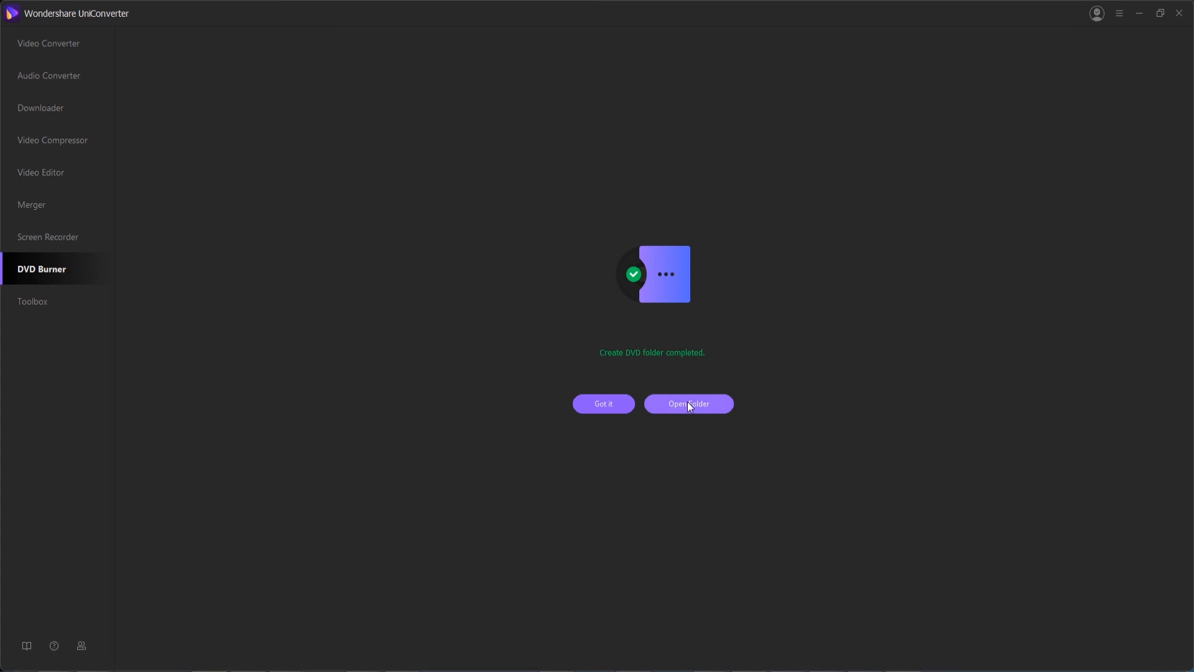
{"action": "mouse_move", "coordinate": [673, 434]}
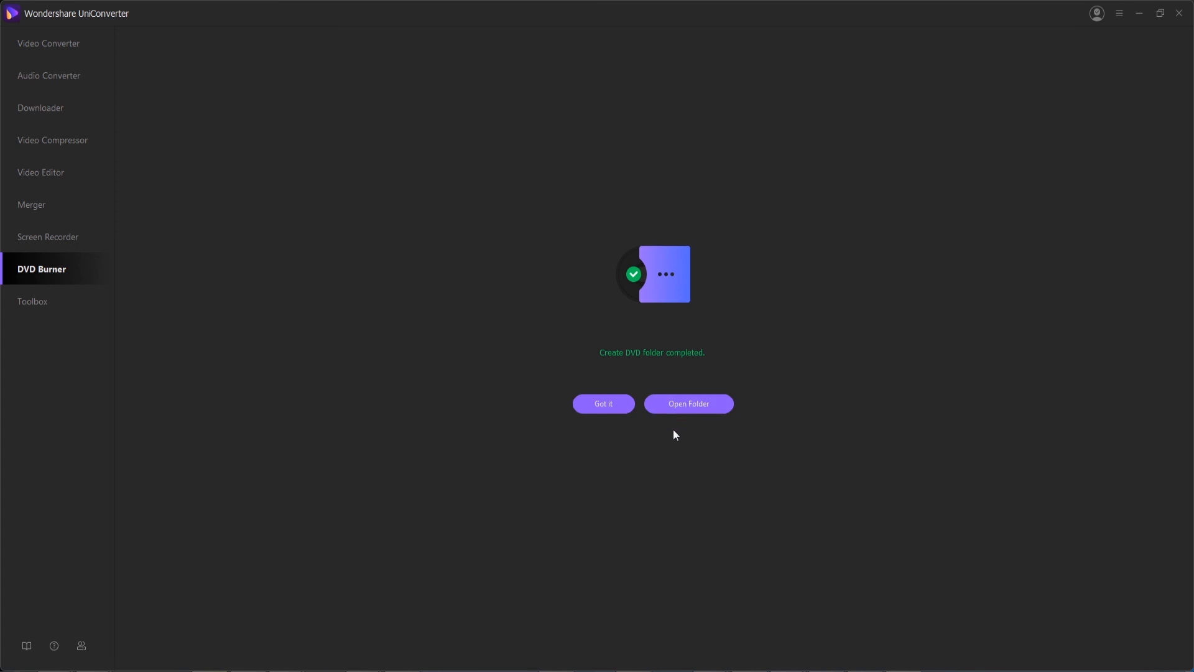
{"action": "left_click", "coordinate": [603, 404]}
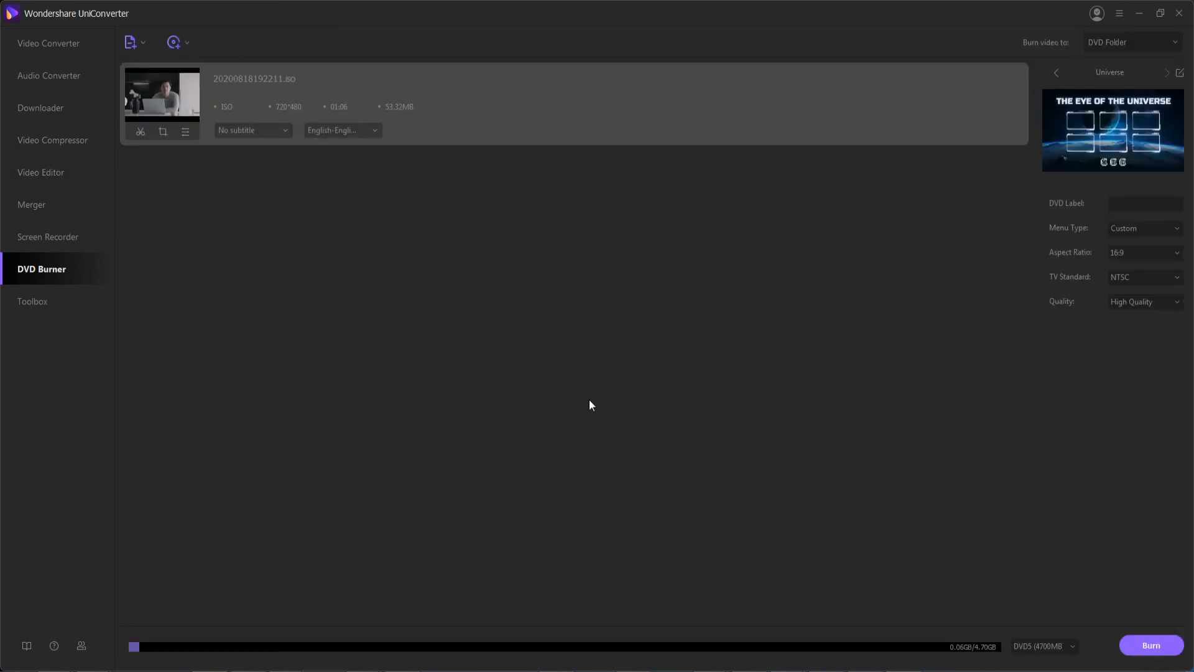